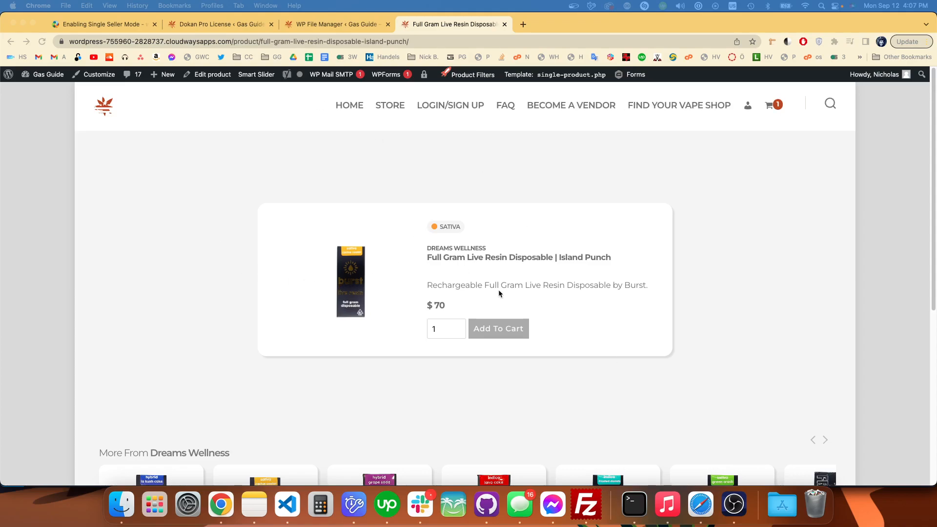
{"action": "mouse_move", "coordinate": [291, 505]}
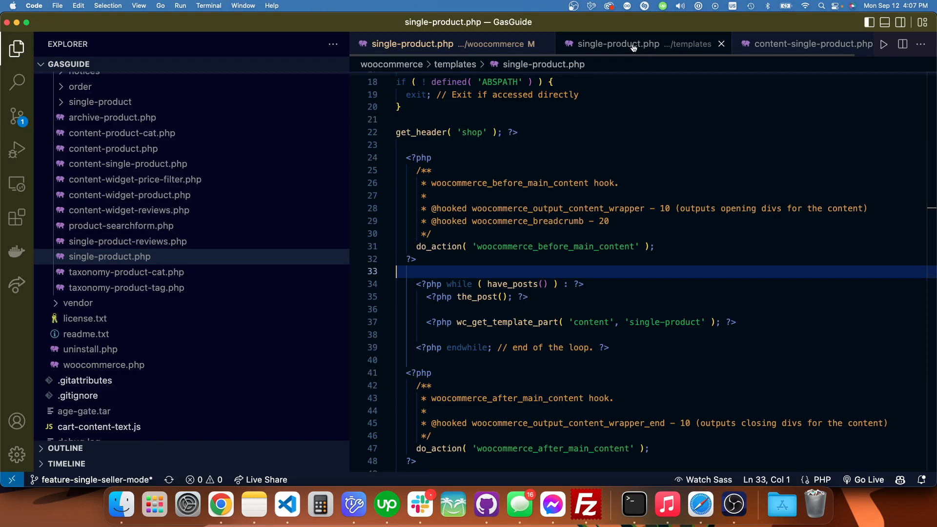
{"action": "mouse_move", "coordinate": [601, 201]}
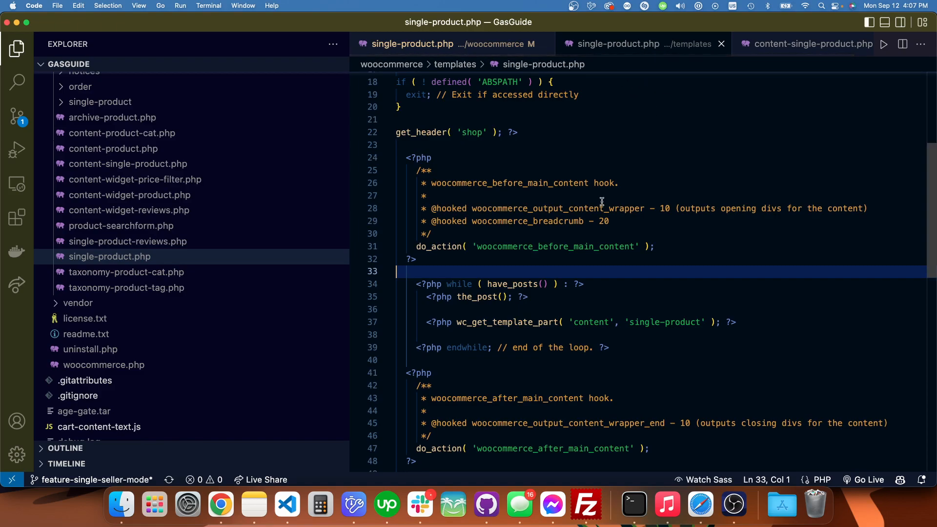
{"action": "mouse_move", "coordinate": [573, 308]}
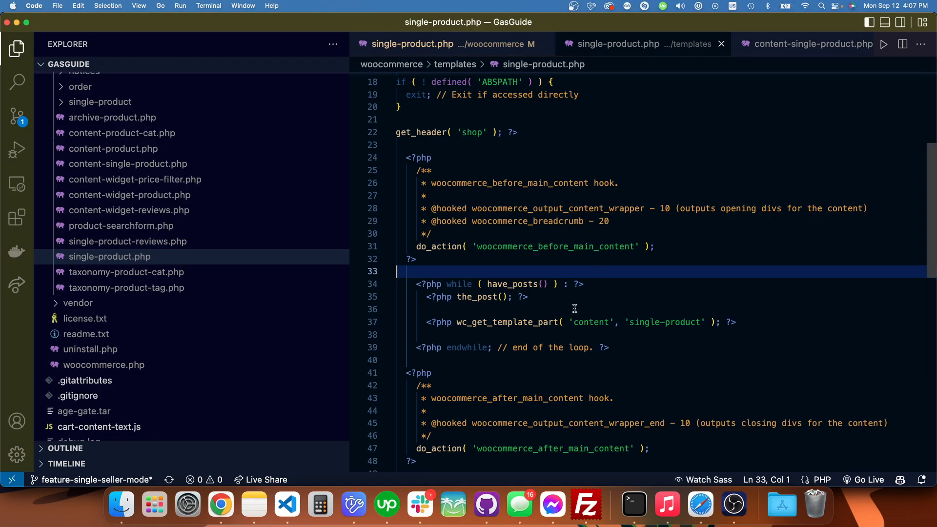
Copy do_action( 'woocommerce_before_single_product' ) from the core template into the child theme's single-product.php
{"action": "left_click", "coordinate": [501, 281]}
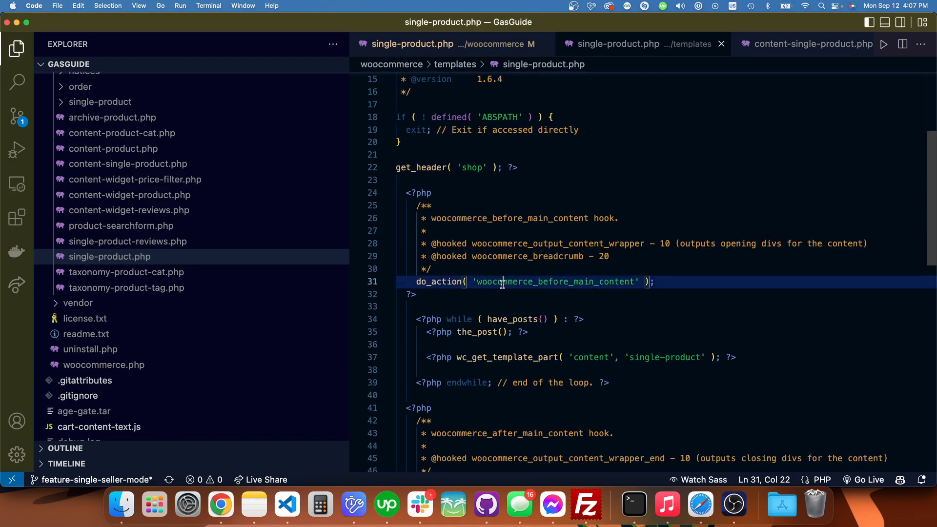
{"action": "left_click", "coordinate": [807, 44]}
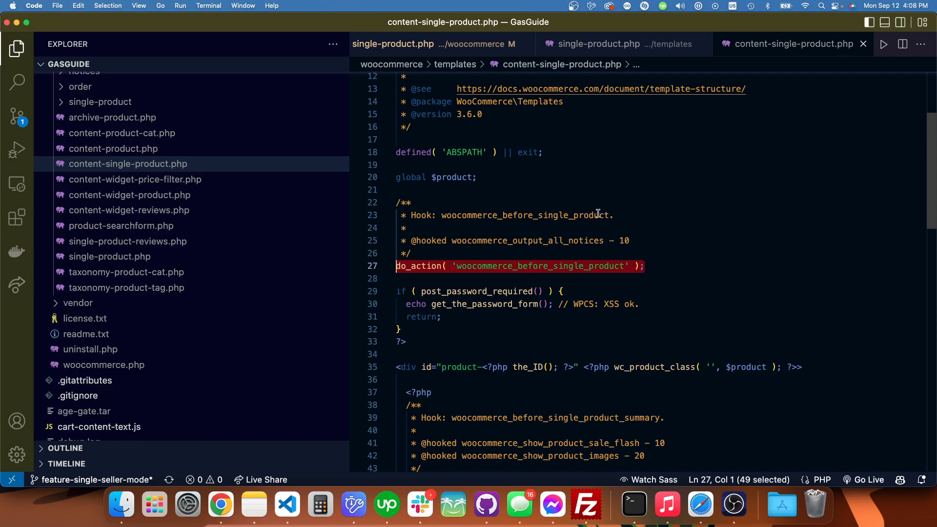
{"action": "left_click", "coordinate": [412, 44]}
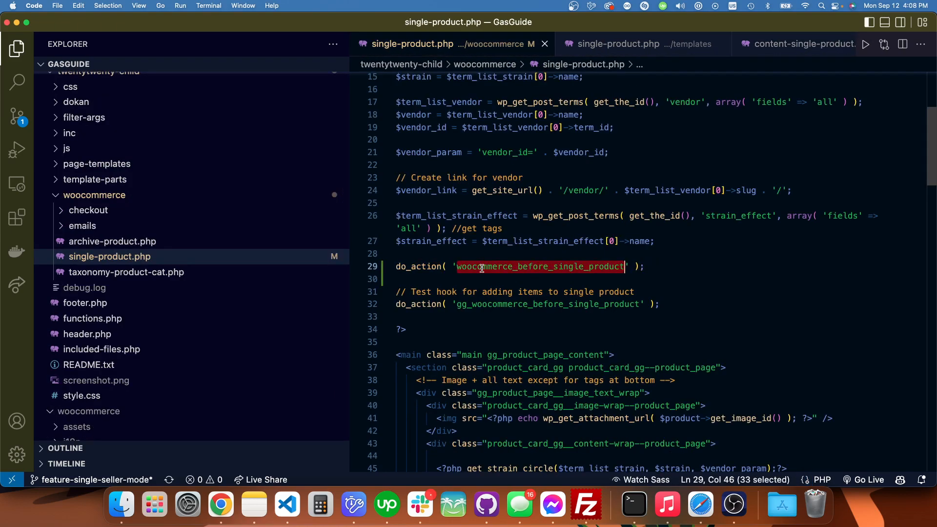
{"action": "left_click", "coordinate": [643, 267]}
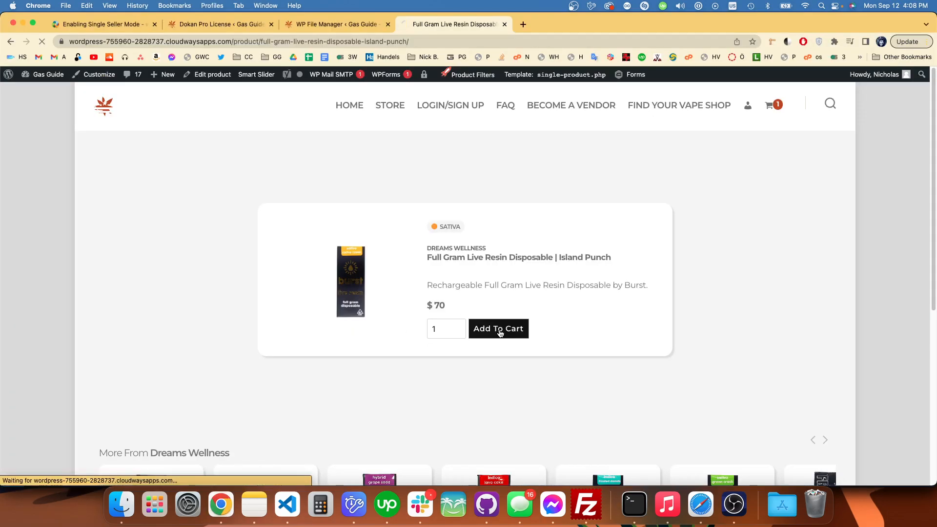
Add Island Punch to the cart, then upload single-product.php to staging via FileZilla
{"action": "left_click", "coordinate": [498, 329]}
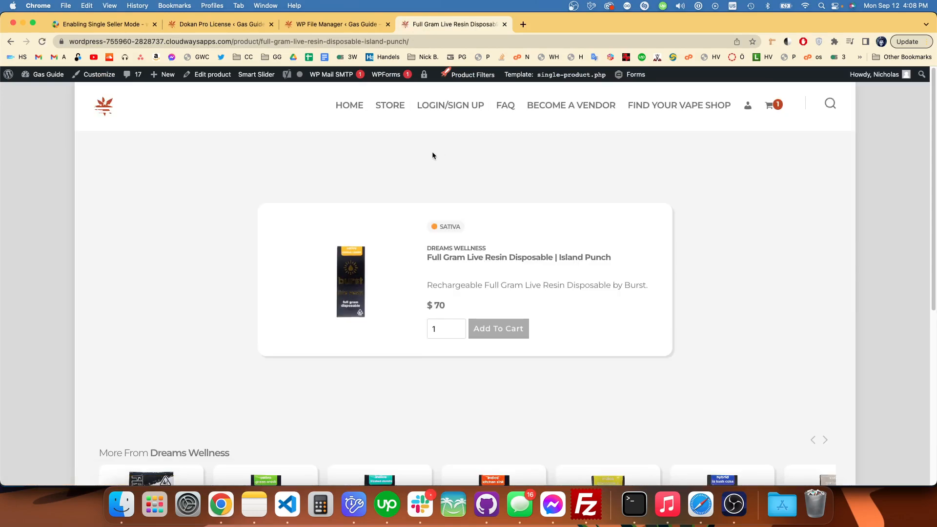
{"action": "mouse_move", "coordinate": [773, 105]}
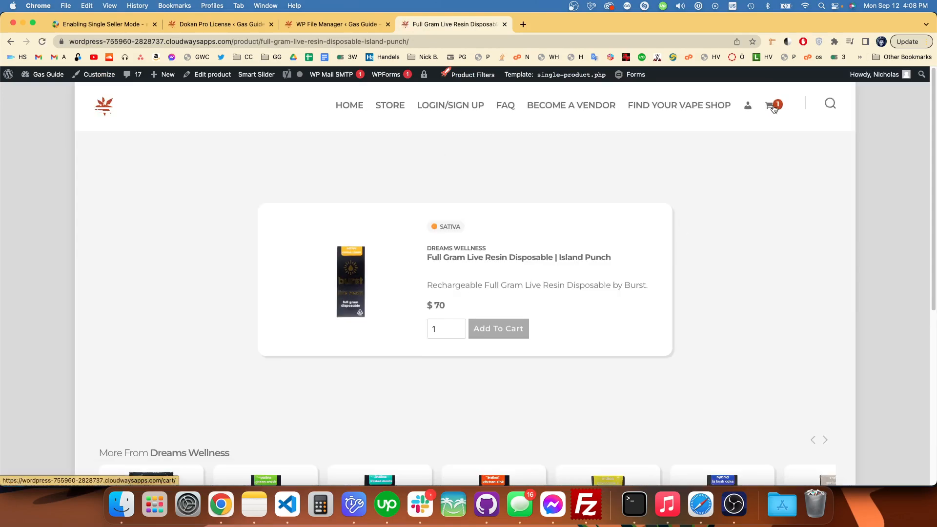
{"action": "mouse_move", "coordinate": [505, 427]}
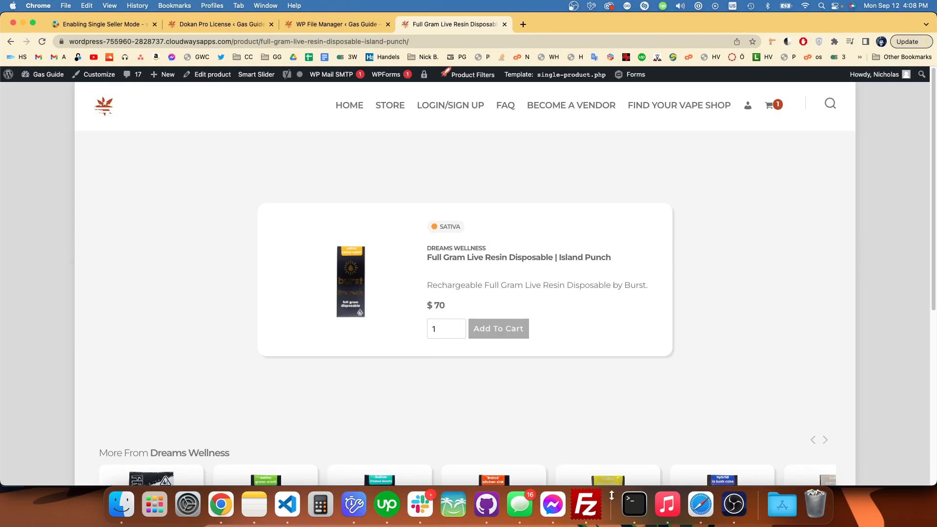
{"action": "mouse_move", "coordinate": [287, 505]}
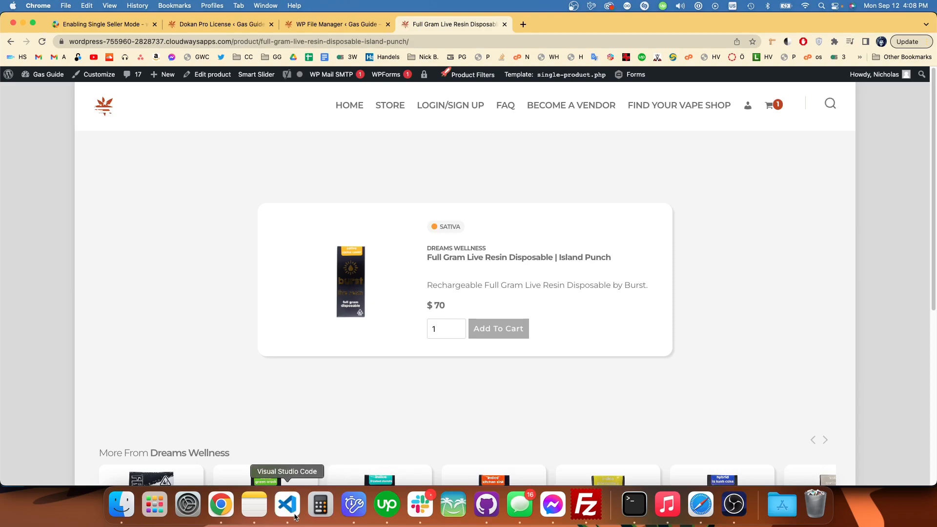
{"action": "left_click", "coordinate": [286, 505]}
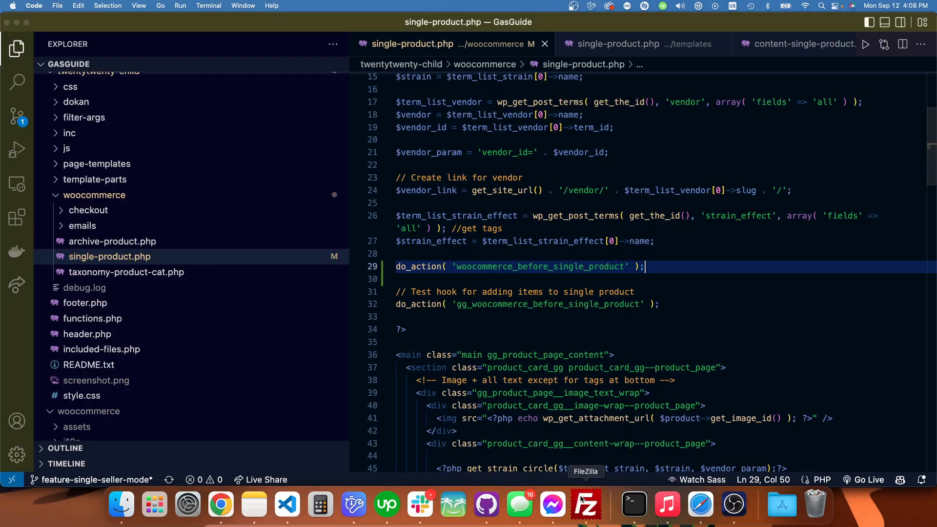
{"action": "left_click", "coordinate": [585, 503]}
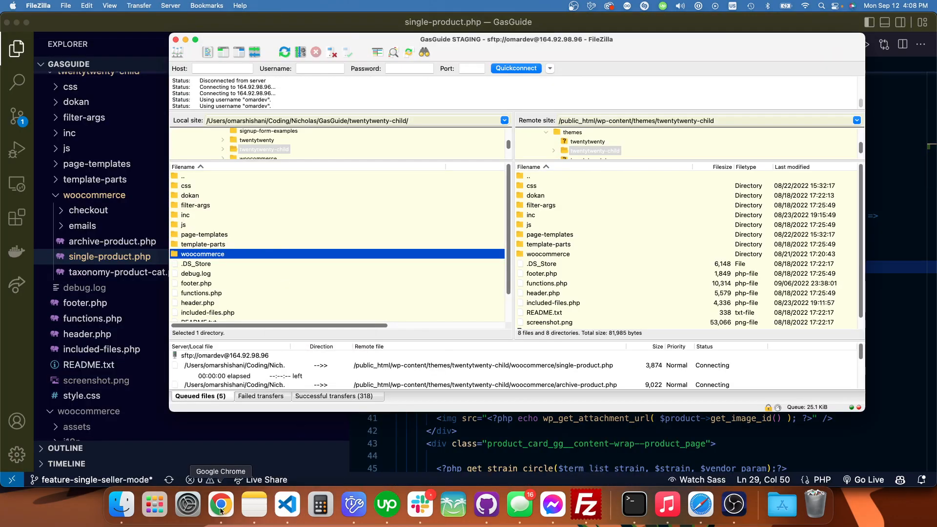
Reload the product page and confirm form resubmission so the one-vendor error notices appear on top
{"action": "left_click", "coordinate": [221, 505]}
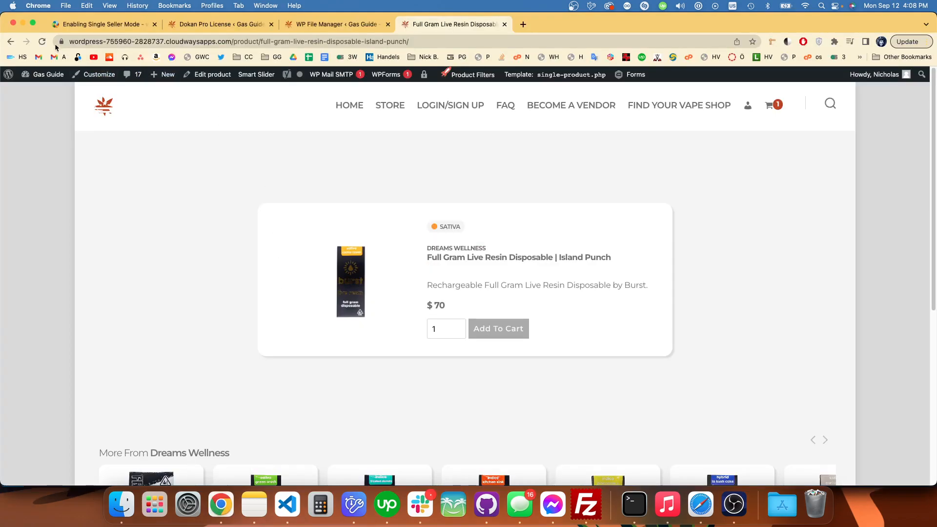
{"action": "left_click", "coordinate": [42, 41]}
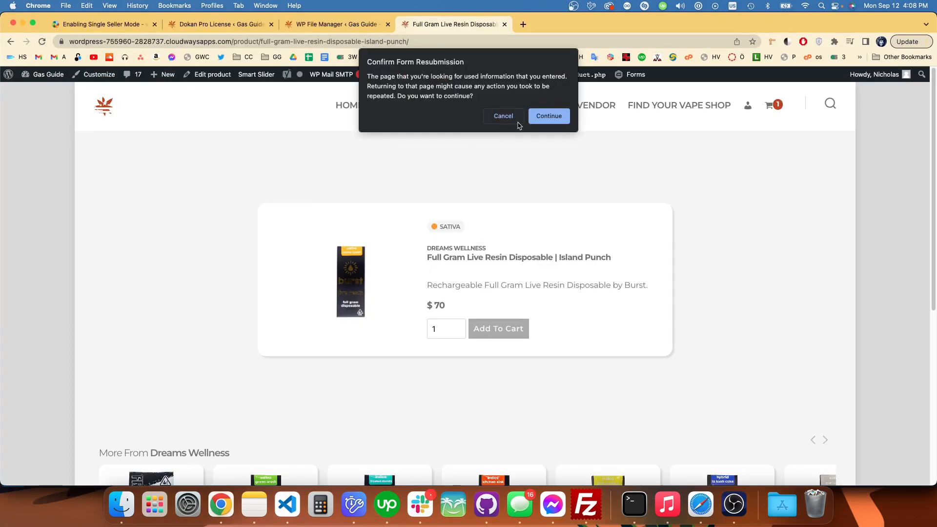
{"action": "left_click", "coordinate": [547, 116]}
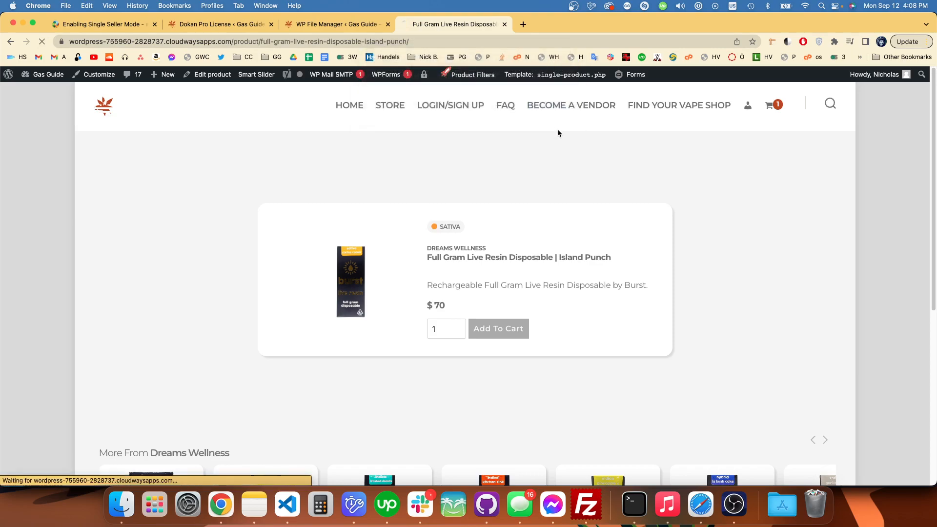
{"action": "mouse_move", "coordinate": [381, 199]}
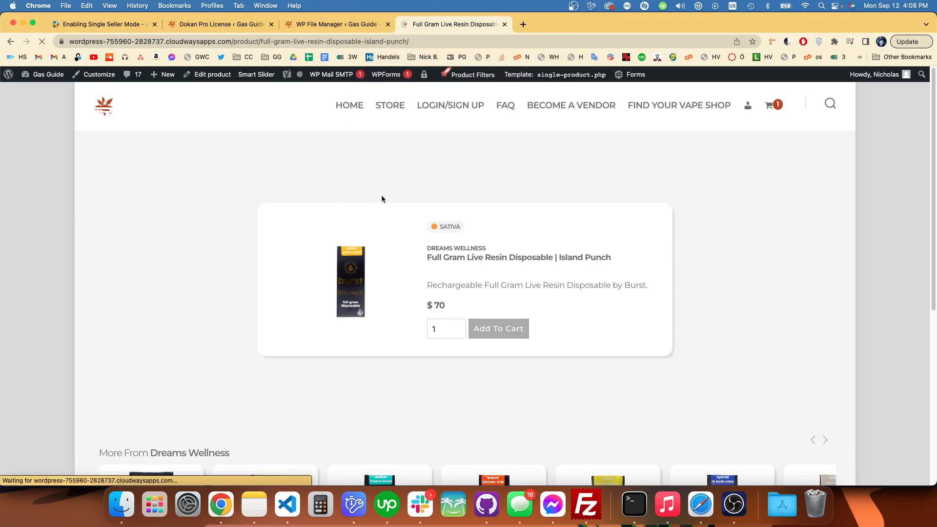
{"action": "left_click", "coordinate": [496, 327]}
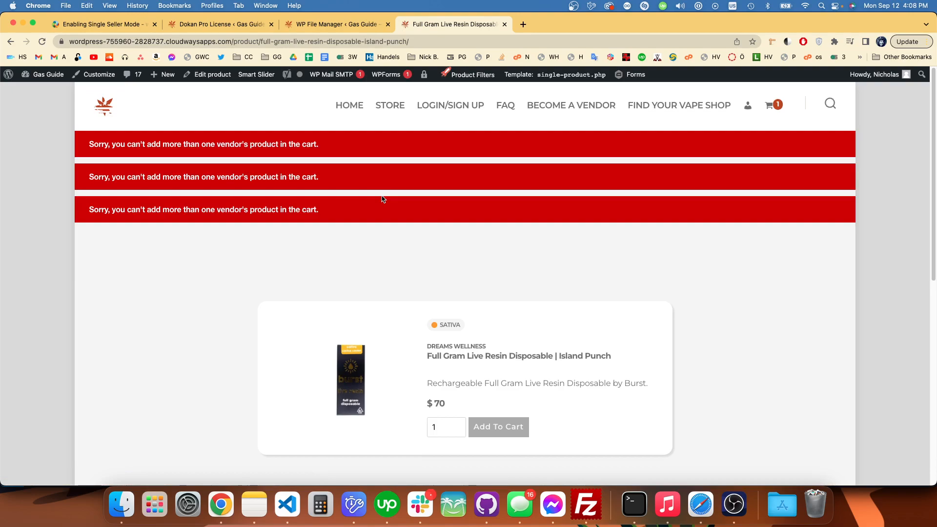
{"action": "mouse_move", "coordinate": [422, 106]}
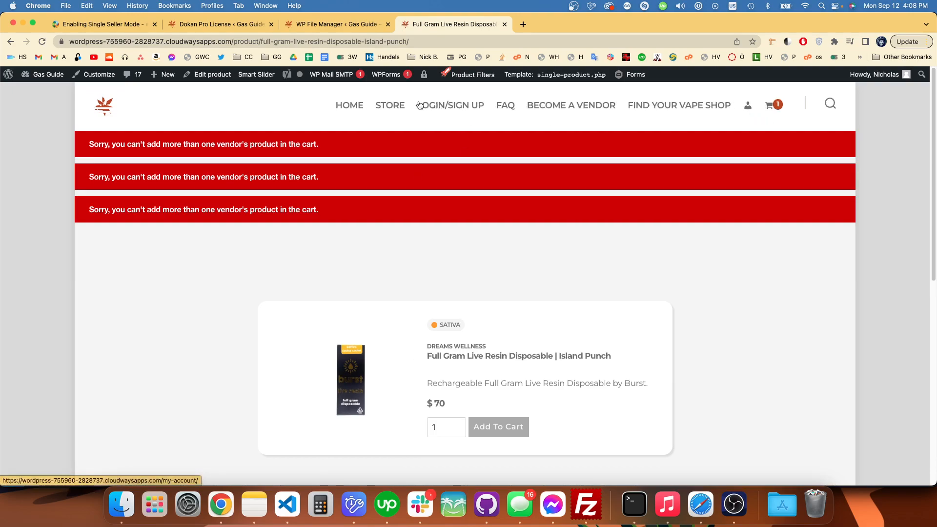
{"action": "left_click", "coordinate": [450, 105]}
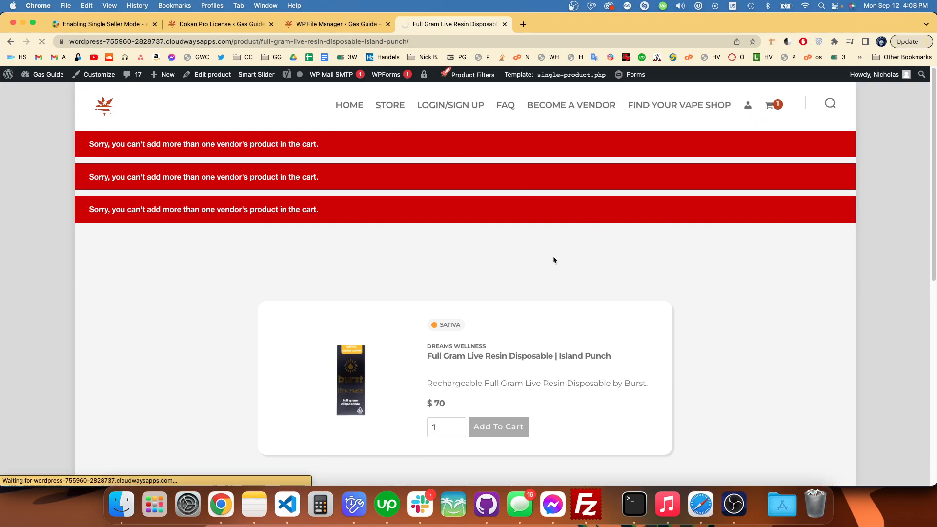
{"action": "mouse_move", "coordinate": [409, 319]}
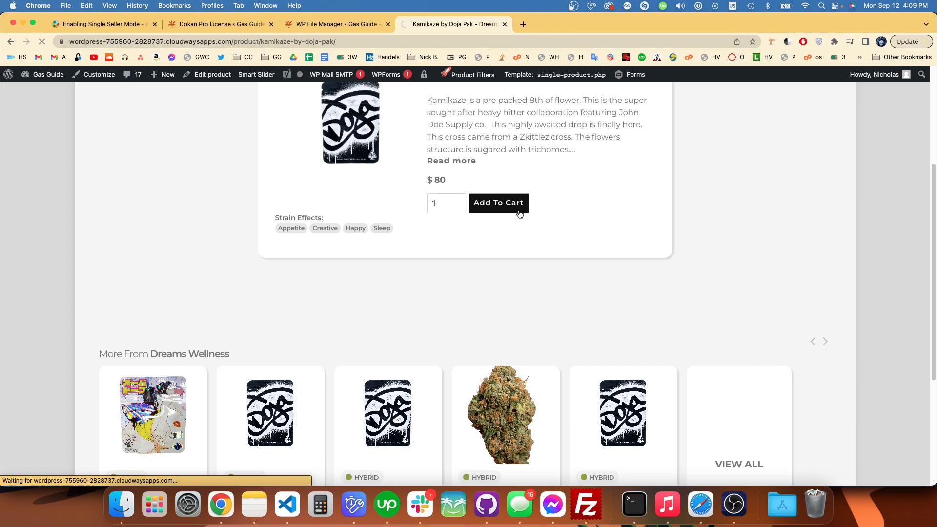
Add Kamikaze by Doja Pak to the cart to trigger the single one-vendor refusal notice
{"action": "left_click", "coordinate": [498, 203]}
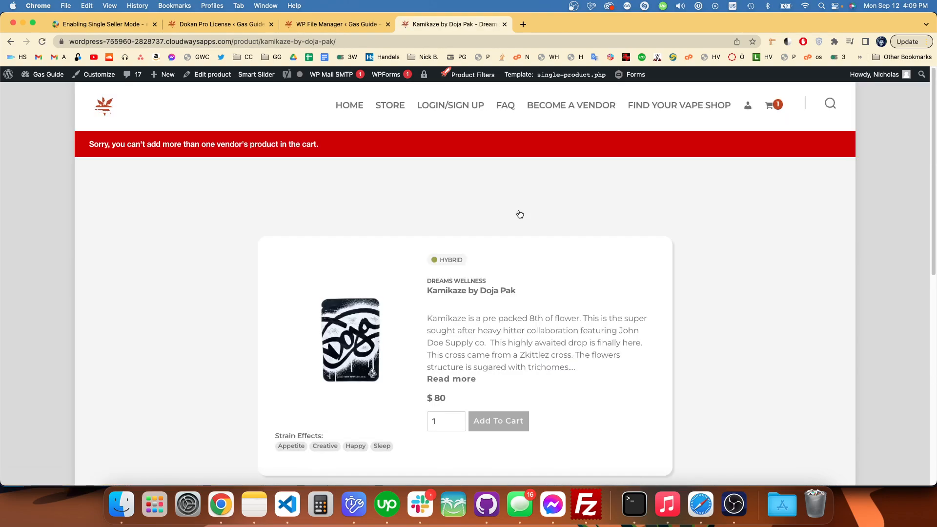